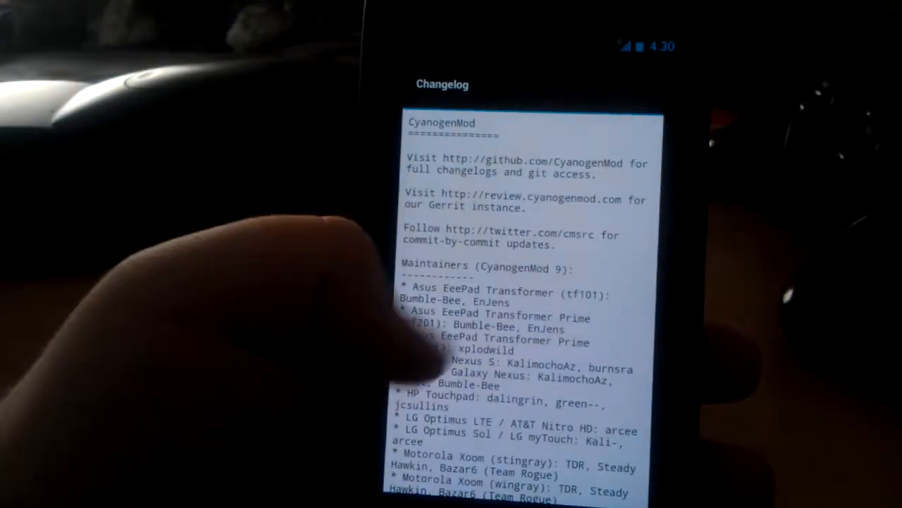
Step: Scroll past About phone and open Advanced to show Galaxy Nexus colour tuning settings
scroll(down, 3)
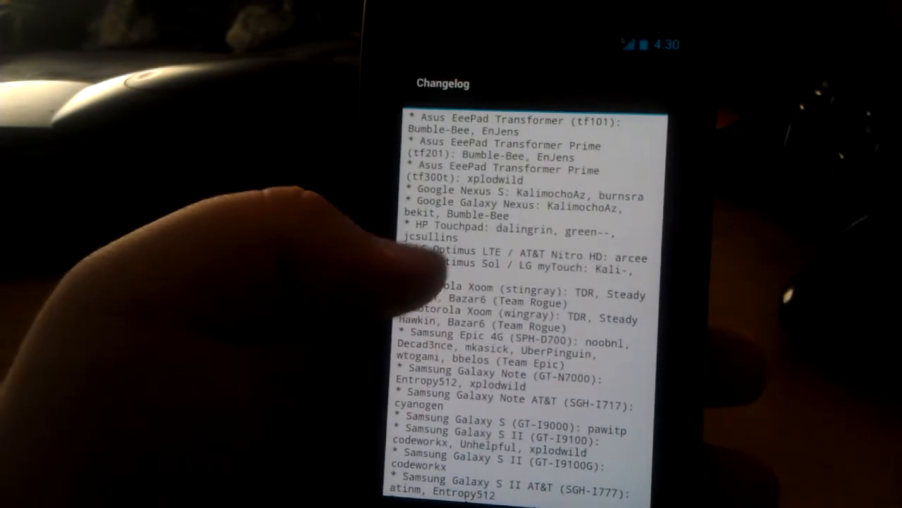
scroll(down, 3)
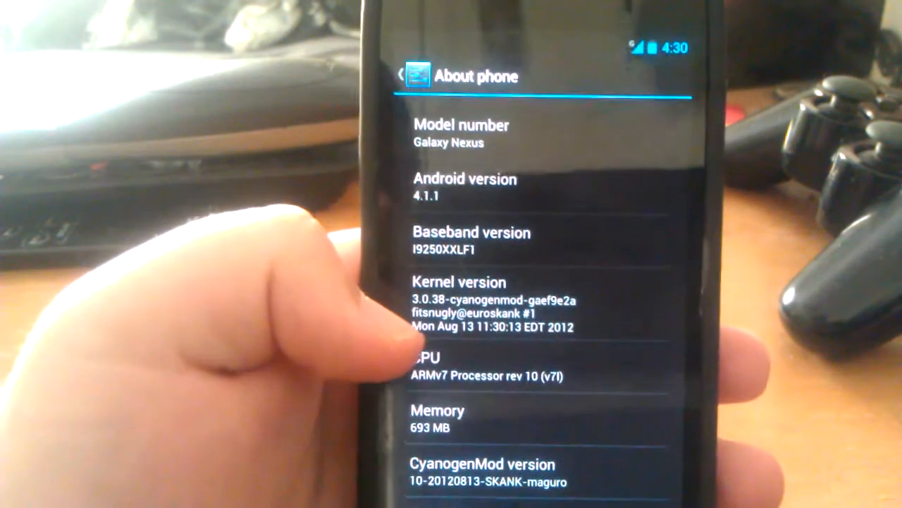
scroll(down, 3)
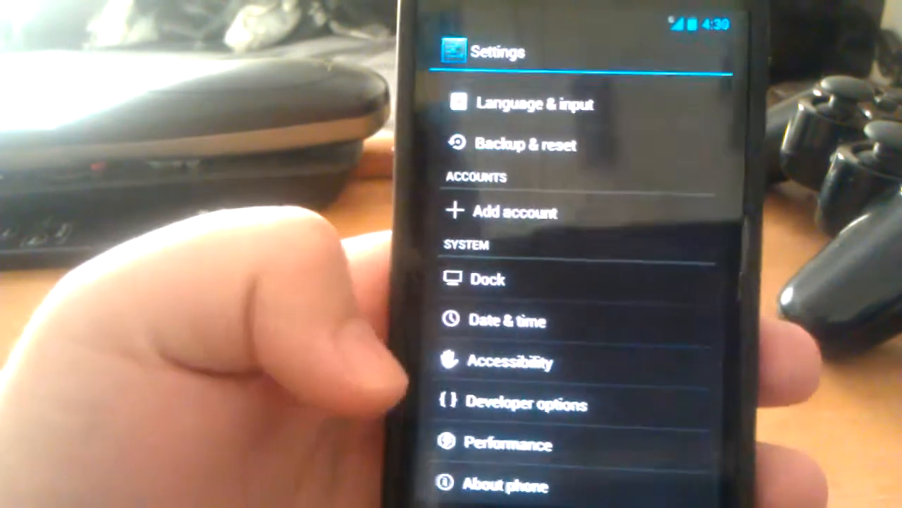
click(508, 443)
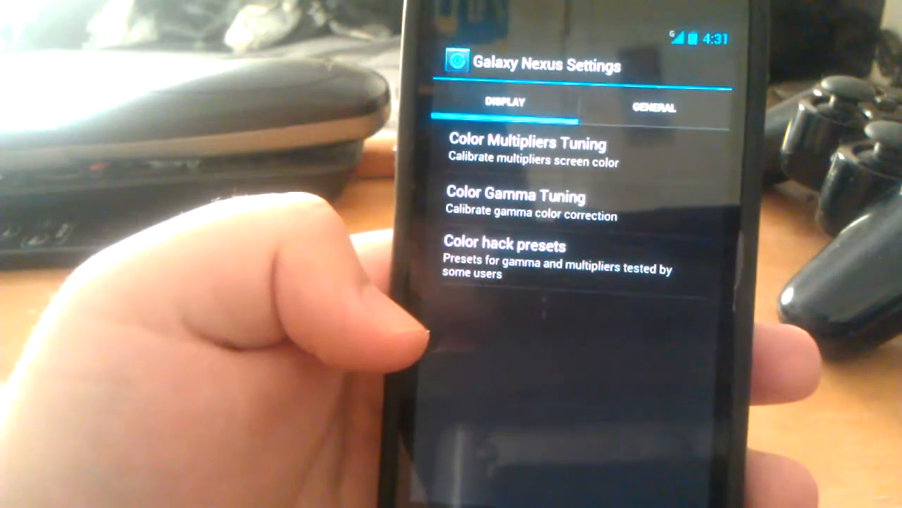
Step: Return to the main Settings list and open Interface > Launcher preferences
click(653, 107)
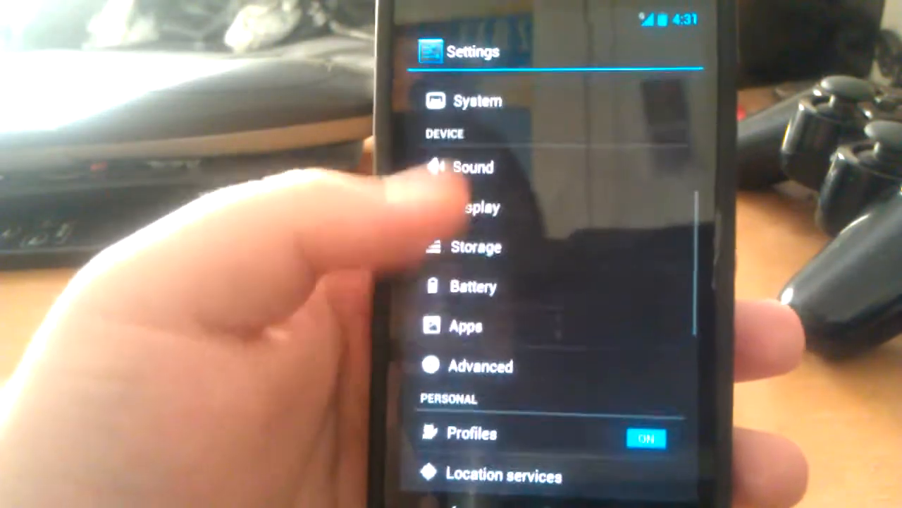
scroll(down, 3)
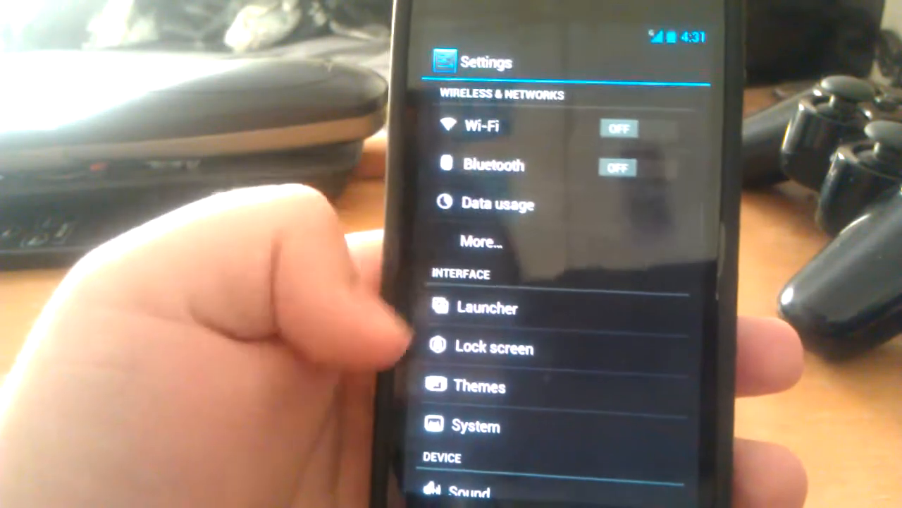
click(488, 308)
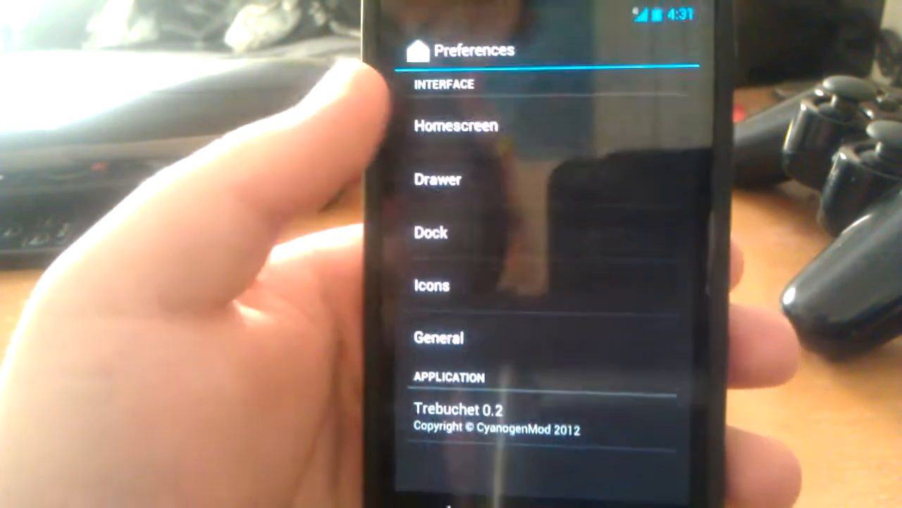
Step: Browse Trebuchet's Homescreen options, then the Drawer and other preference pages
click(456, 125)
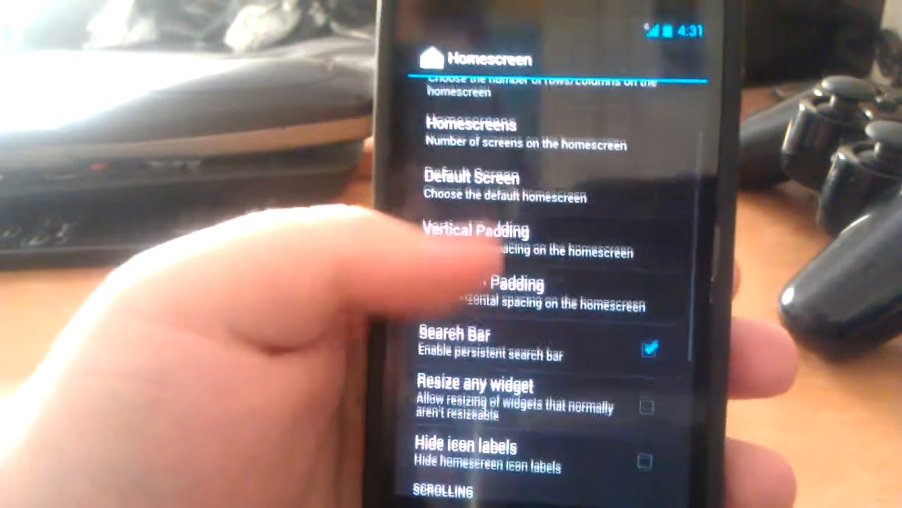
scroll(down, 3)
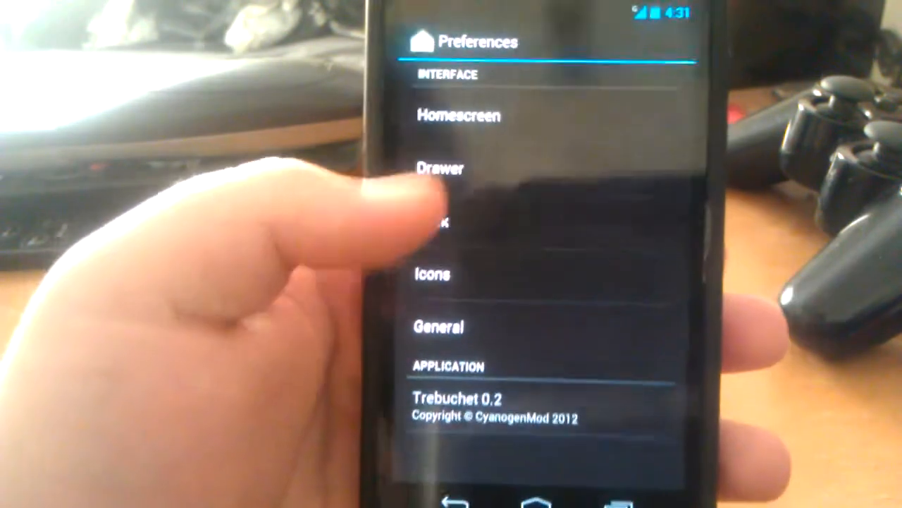
click(441, 169)
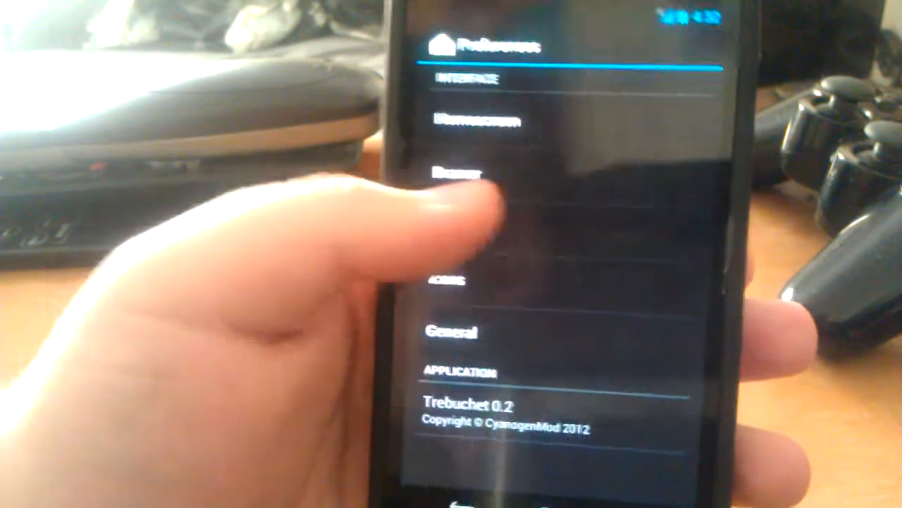
click(493, 282)
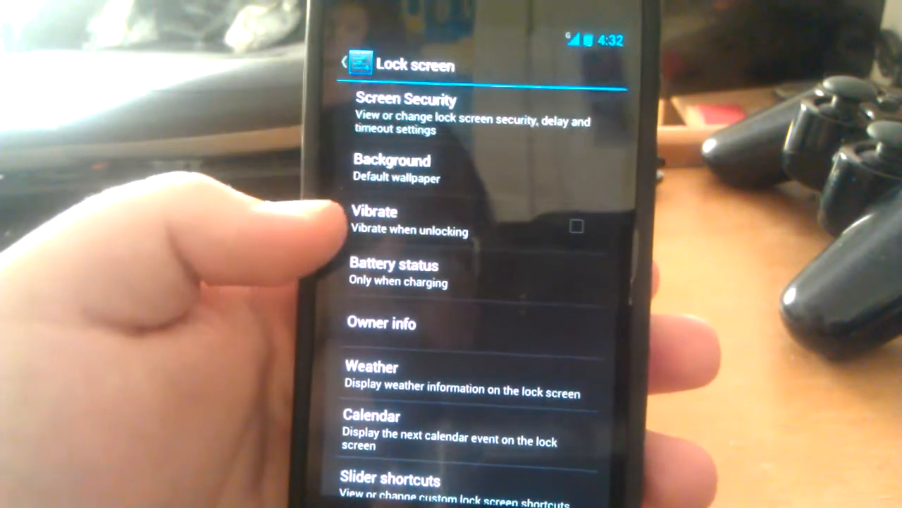
Step: Enable unlock vibration and set lock screen battery status to Always on
click(576, 227)
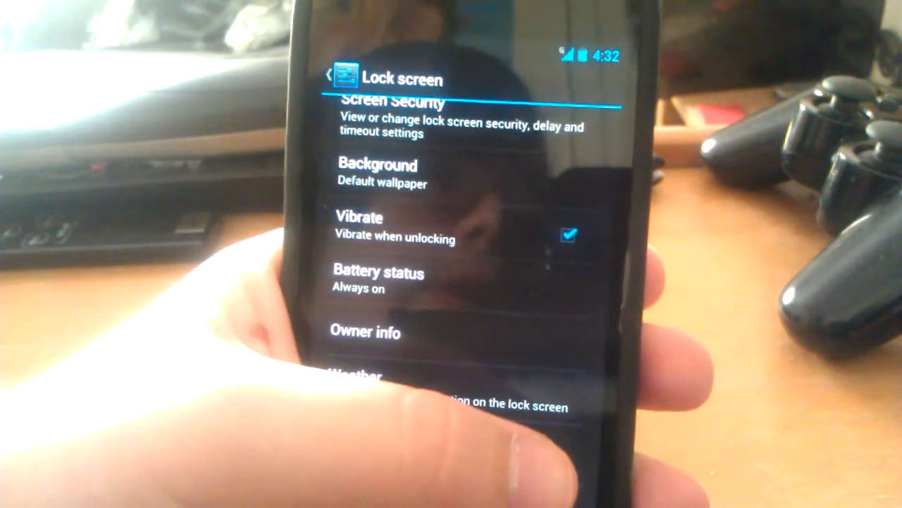
click(365, 332)
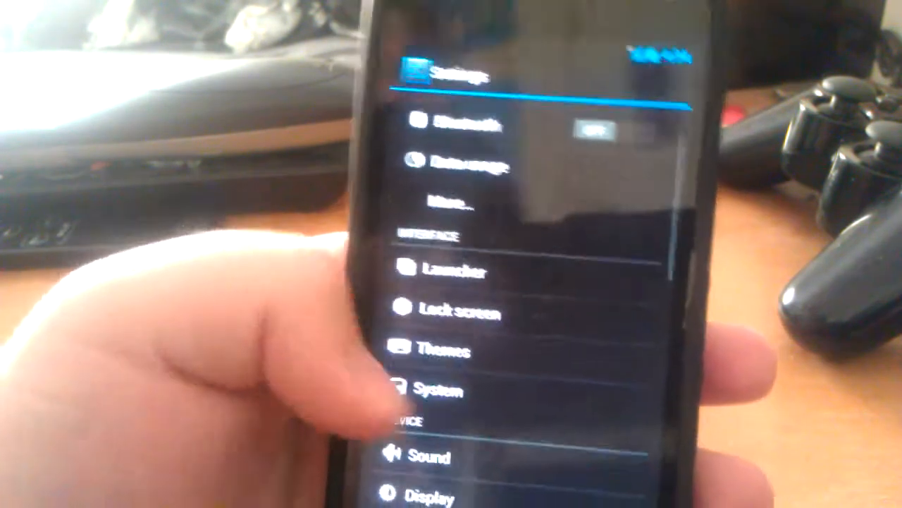
Step: Open Interface > System, reaching status bar settings with center clock
click(430, 390)
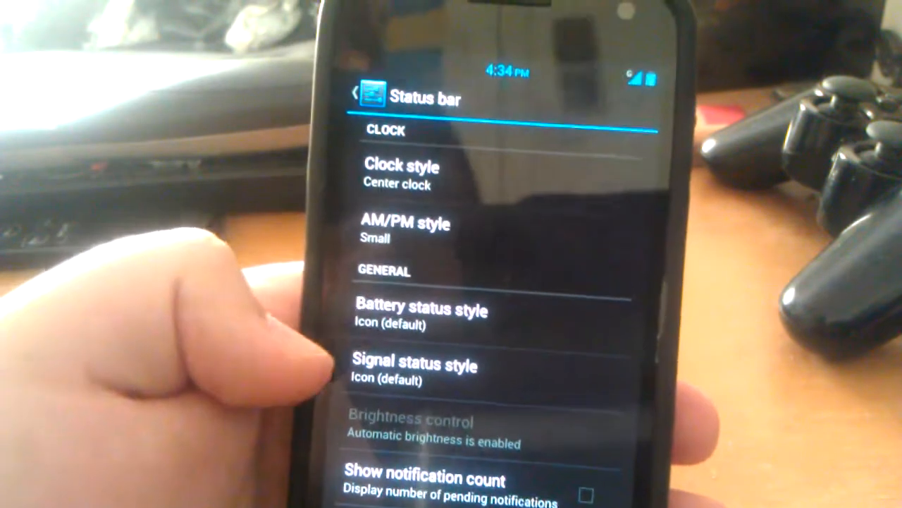
click(420, 310)
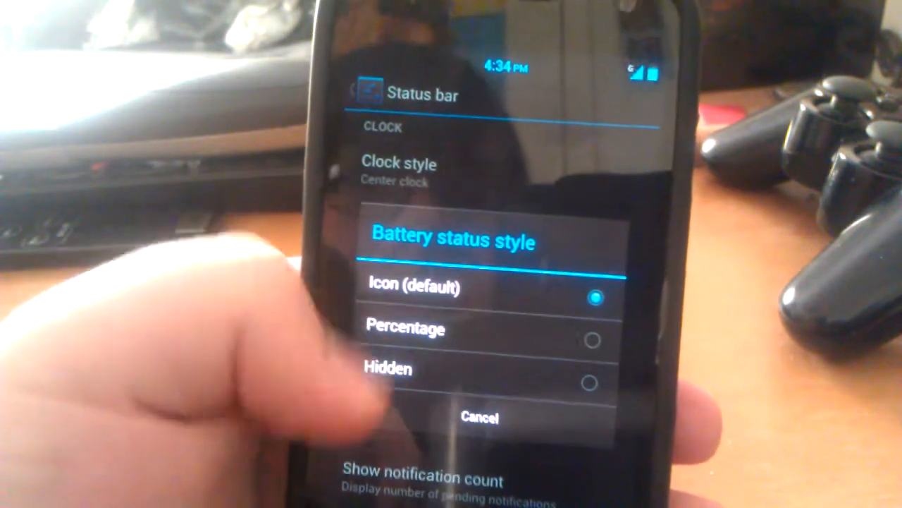
click(406, 329)
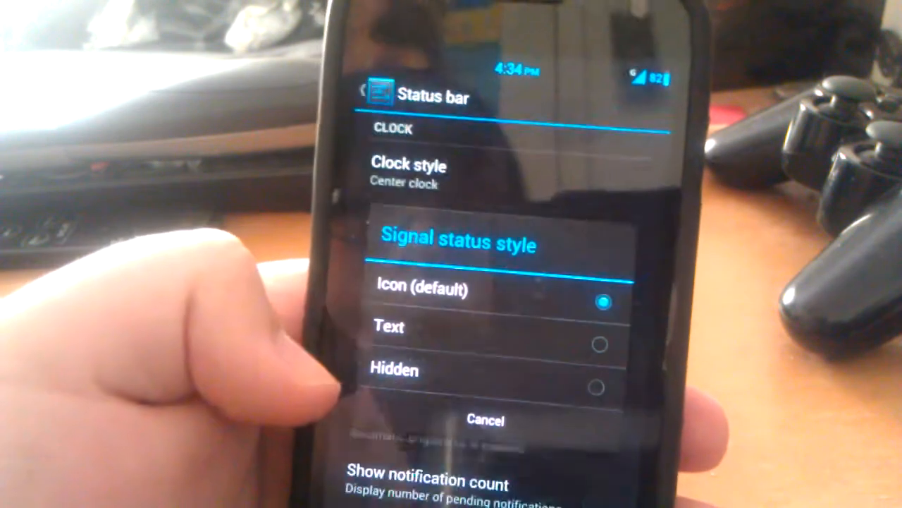
click(485, 420)
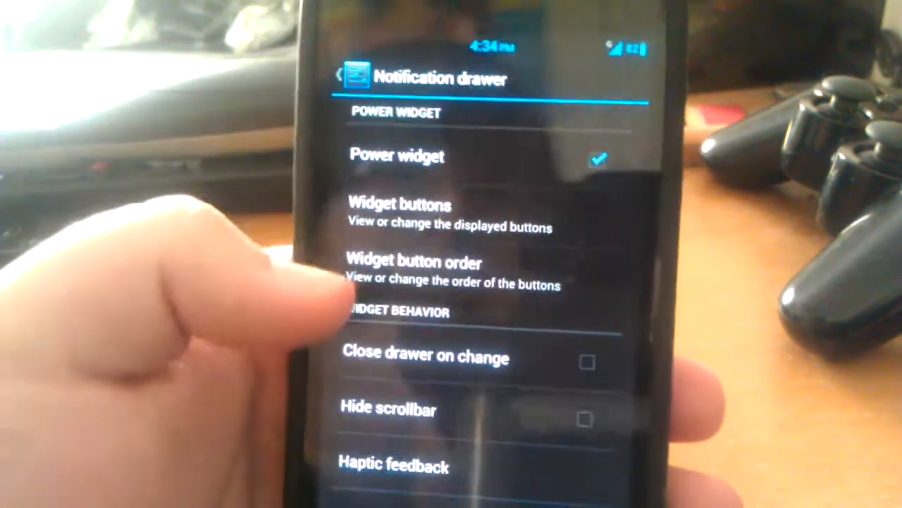
Step: Open the notification drawer's Widget buttons list and scroll through the available toggles
click(399, 204)
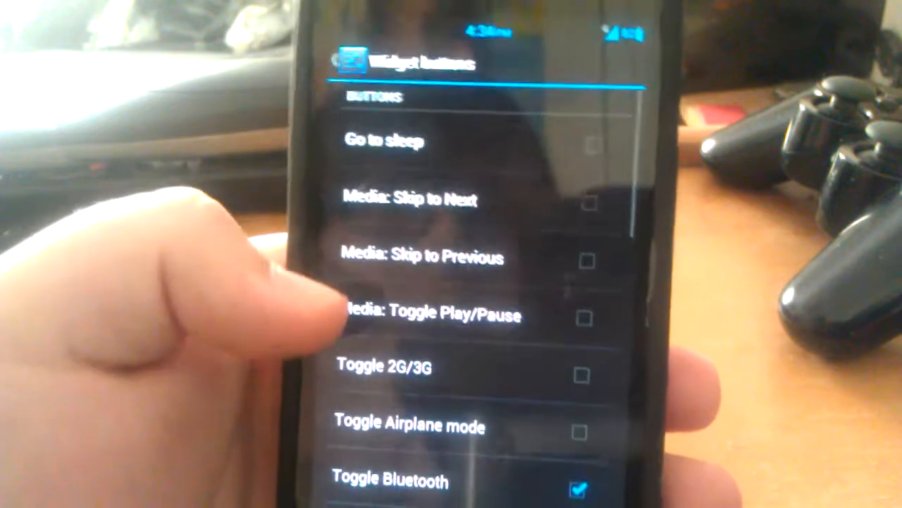
scroll(down, 3)
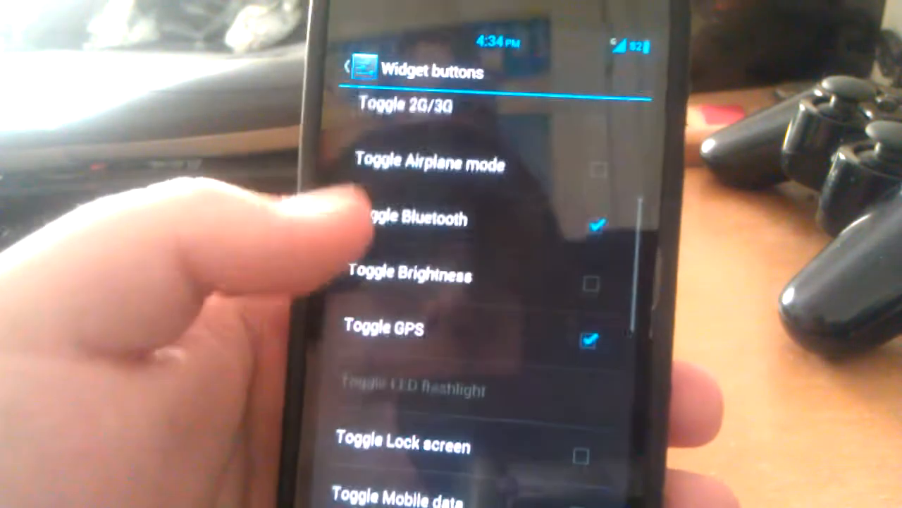
scroll(down, 3)
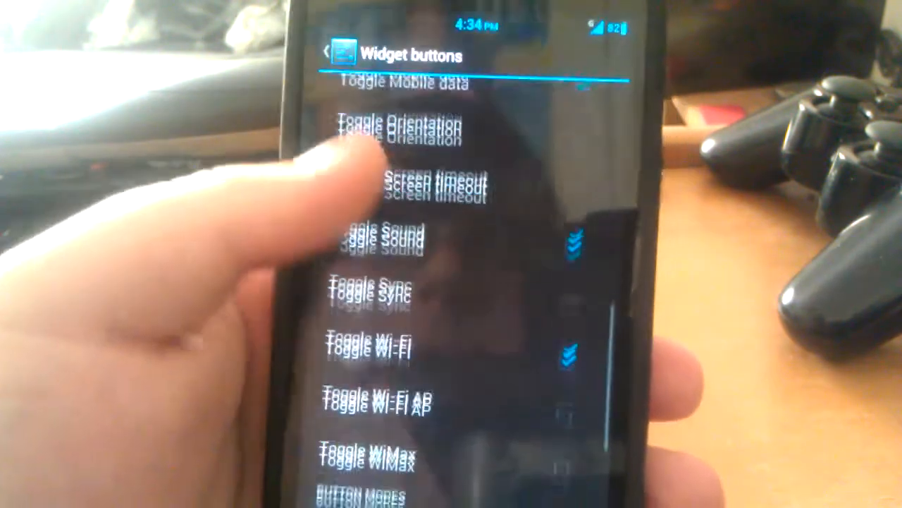
scroll(up, 3)
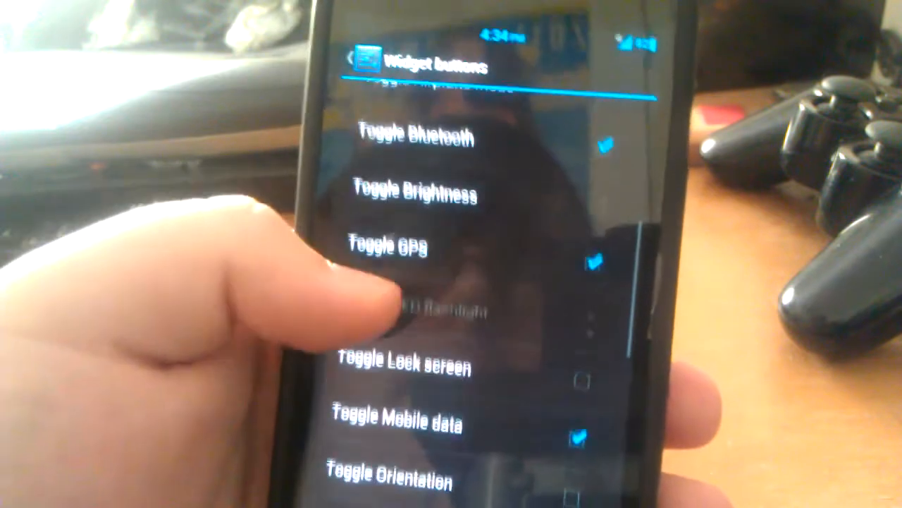
scroll(down, 3)
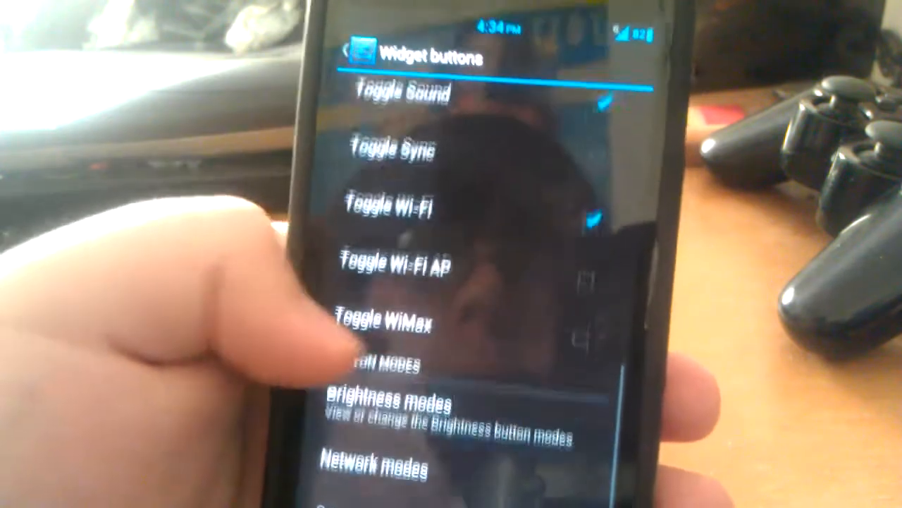
scroll(up, 3)
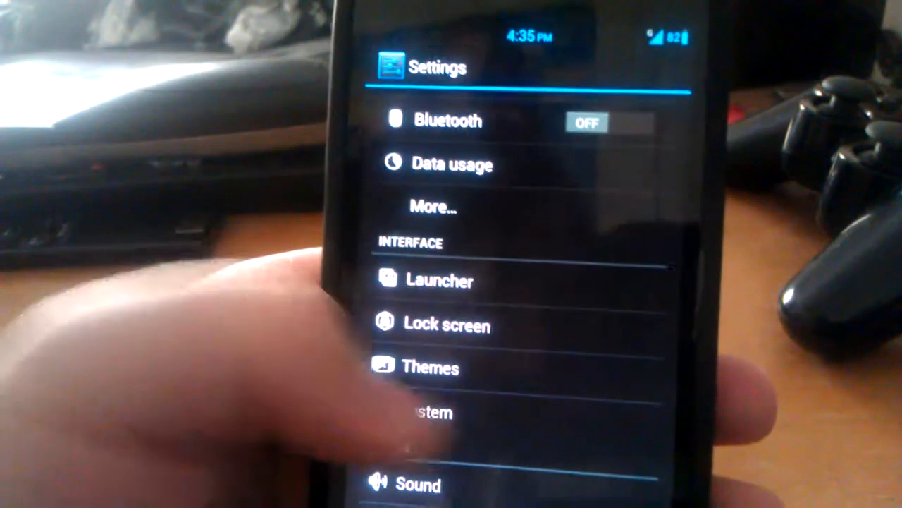
Step: Open System under Interface in the main Settings list
click(417, 412)
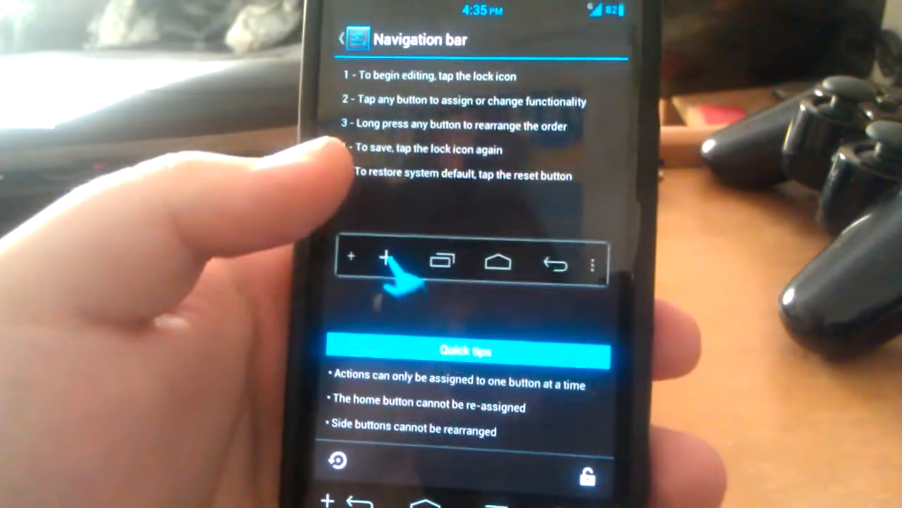
Step: Open the Navigation bar editor with its button layout and quick tips
click(386, 262)
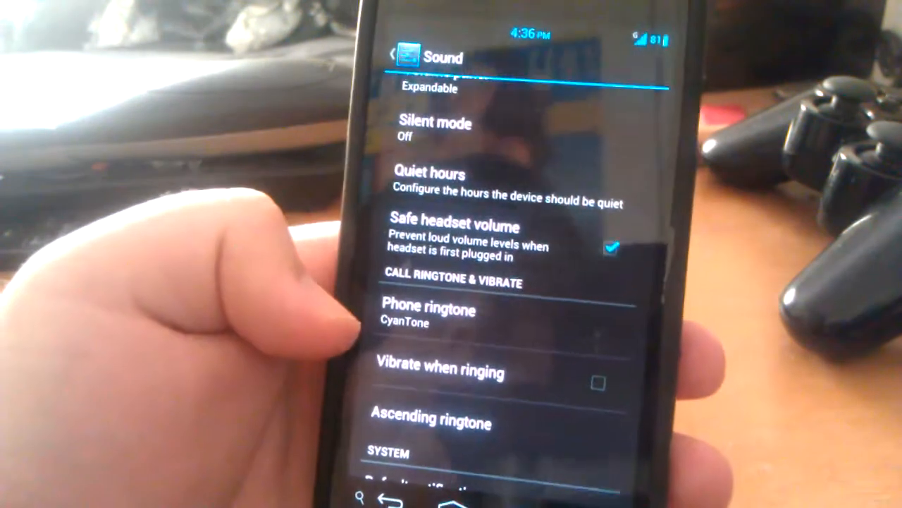
Step: Look over the Sound settings, then go back to the home screen
click(427, 311)
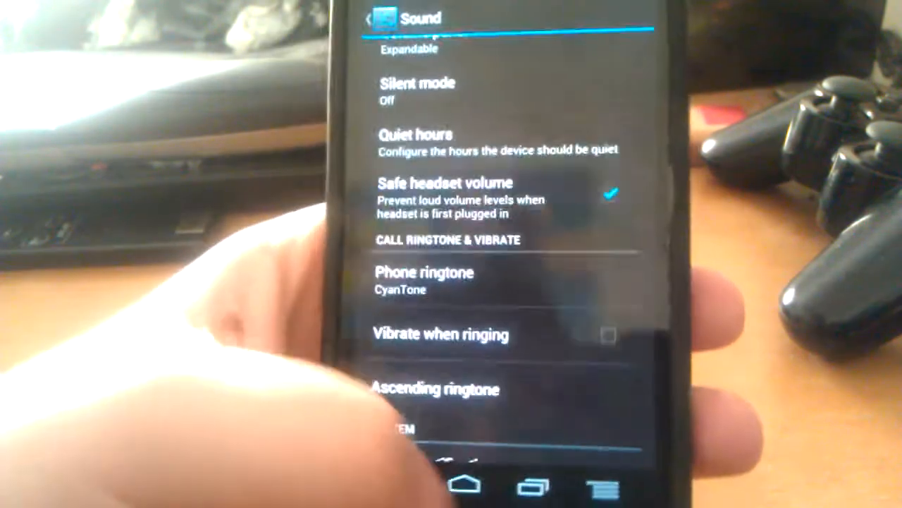
click(462, 483)
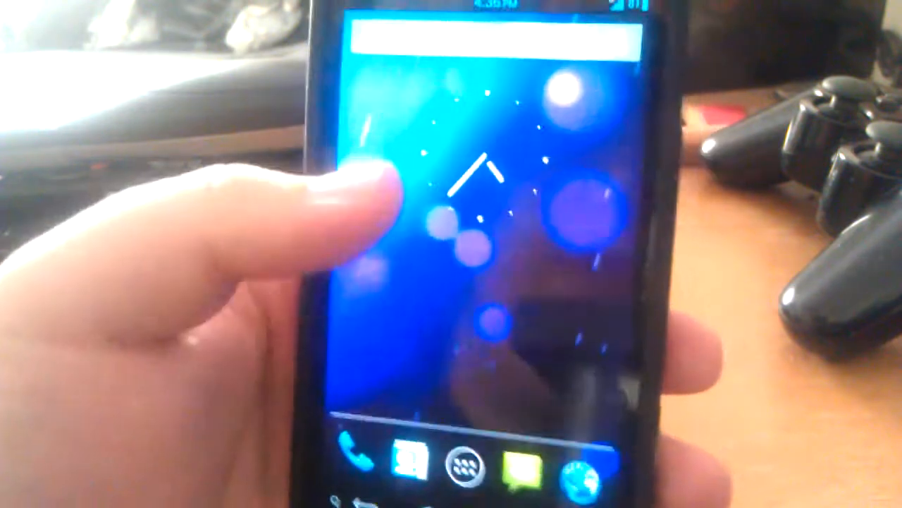